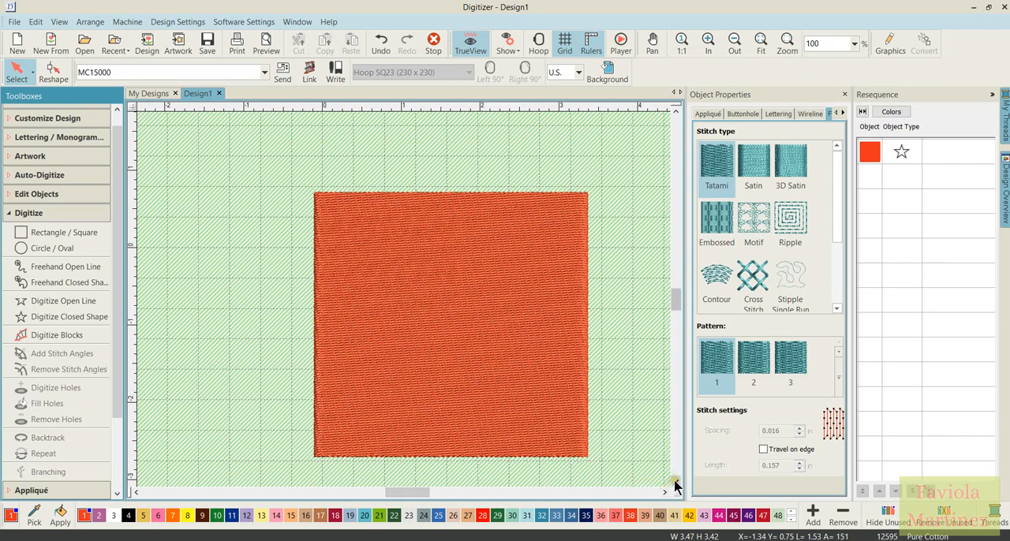
Cut a triangular hole near the upper left of the orange square with Digitize Holes
{"action": "left_click", "coordinate": [666, 492]}
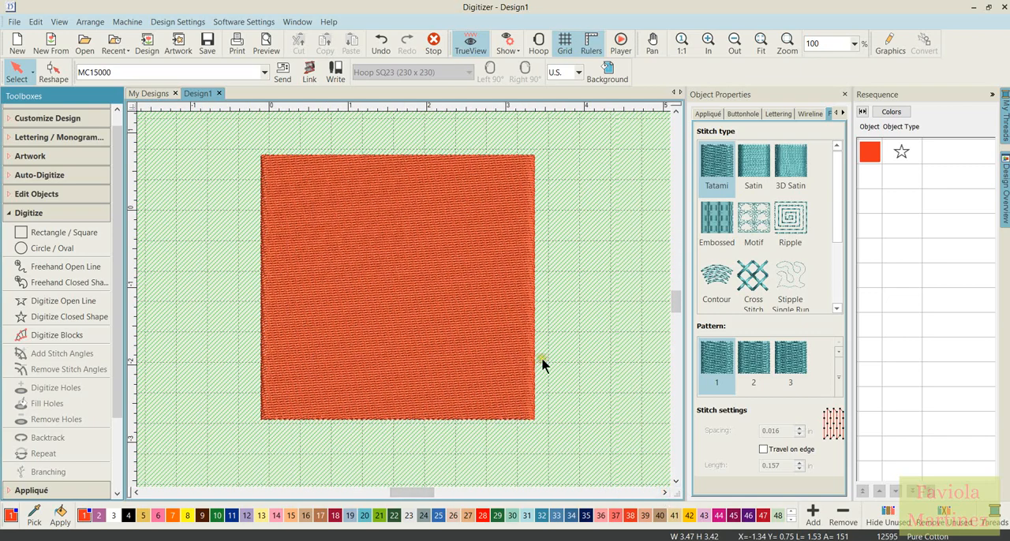
{"action": "mouse_move", "coordinate": [558, 353]}
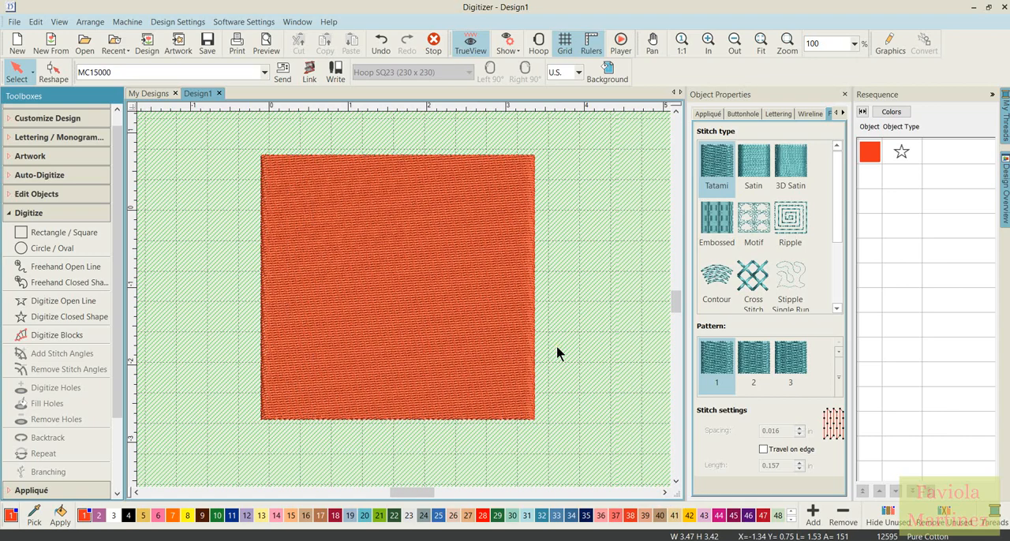
{"action": "mouse_move", "coordinate": [420, 192]}
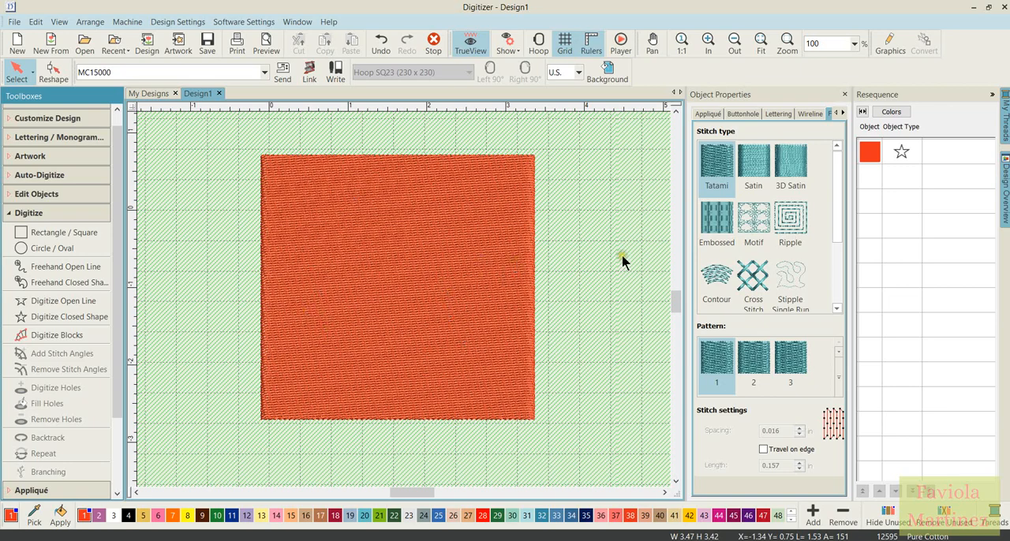
{"action": "left_click", "coordinate": [398, 284]}
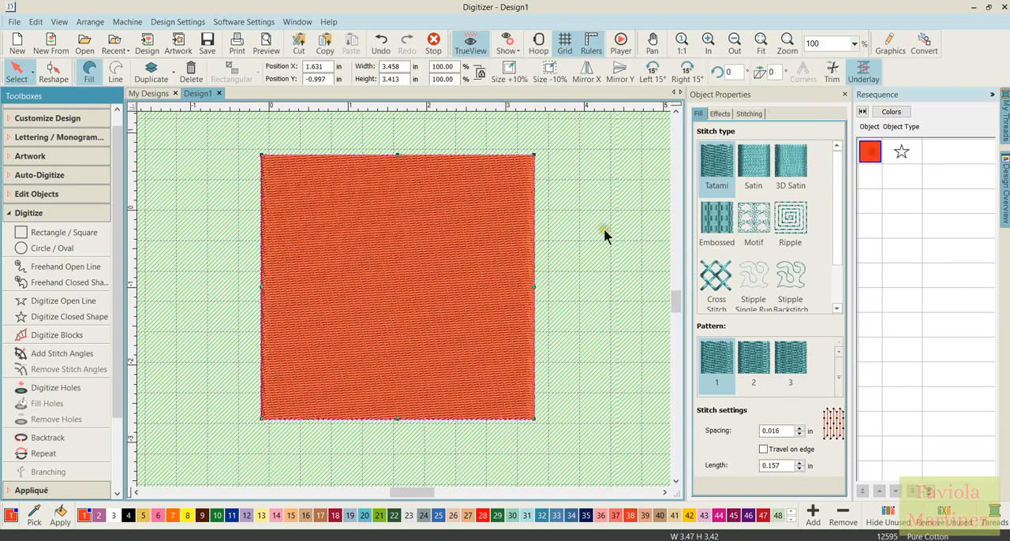
{"action": "left_click", "coordinate": [55, 386]}
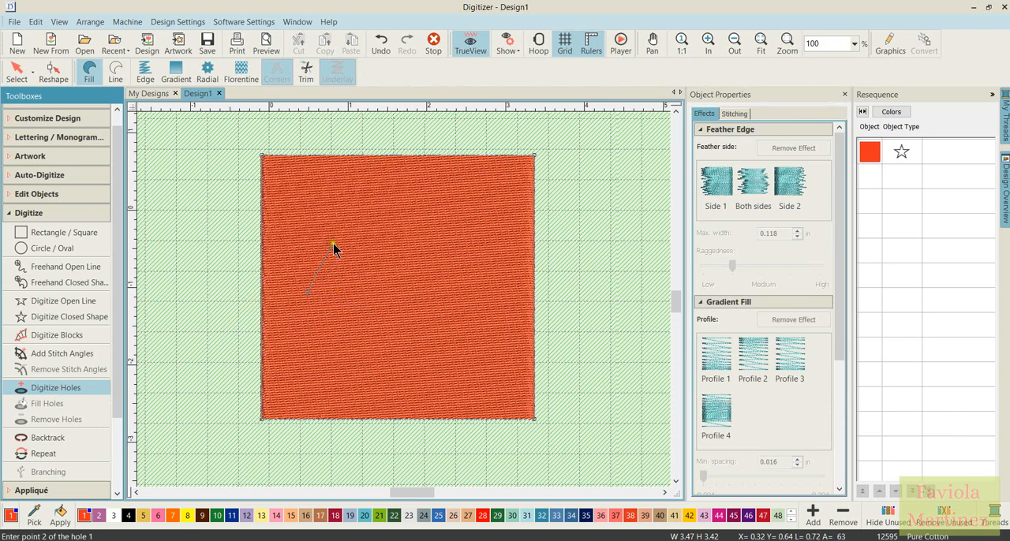
{"action": "left_click", "coordinate": [351, 320]}
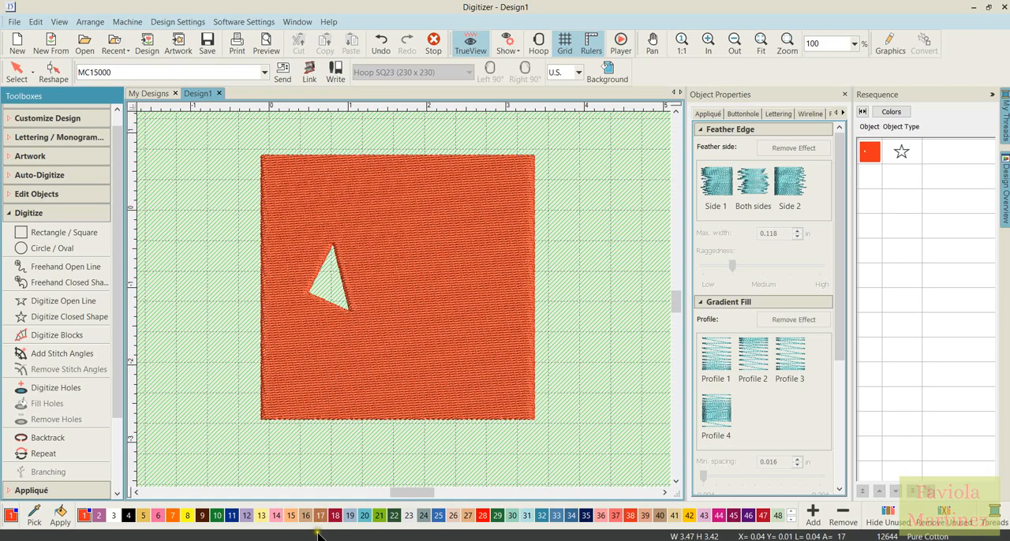
{"action": "mouse_move", "coordinate": [386, 328]}
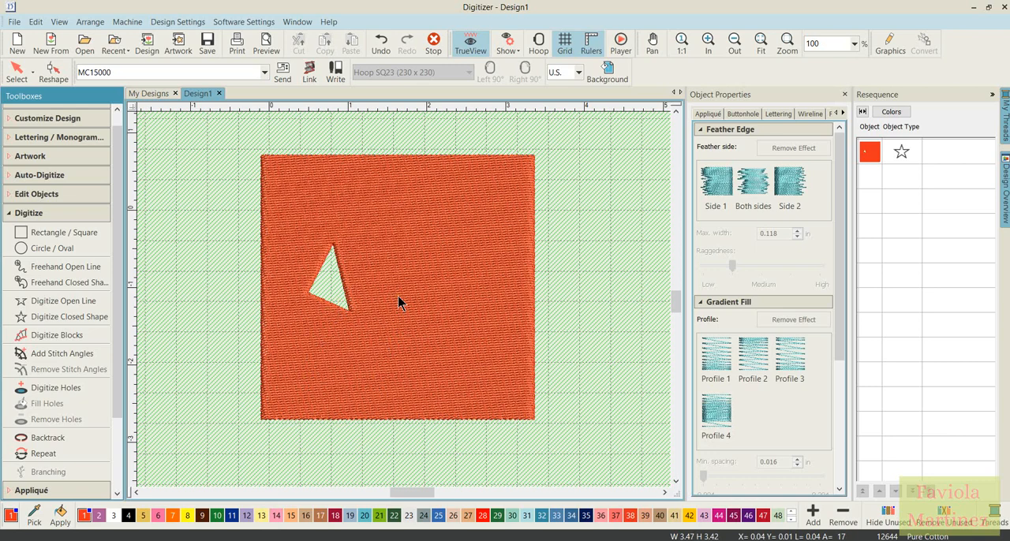
{"action": "mouse_move", "coordinate": [395, 346]}
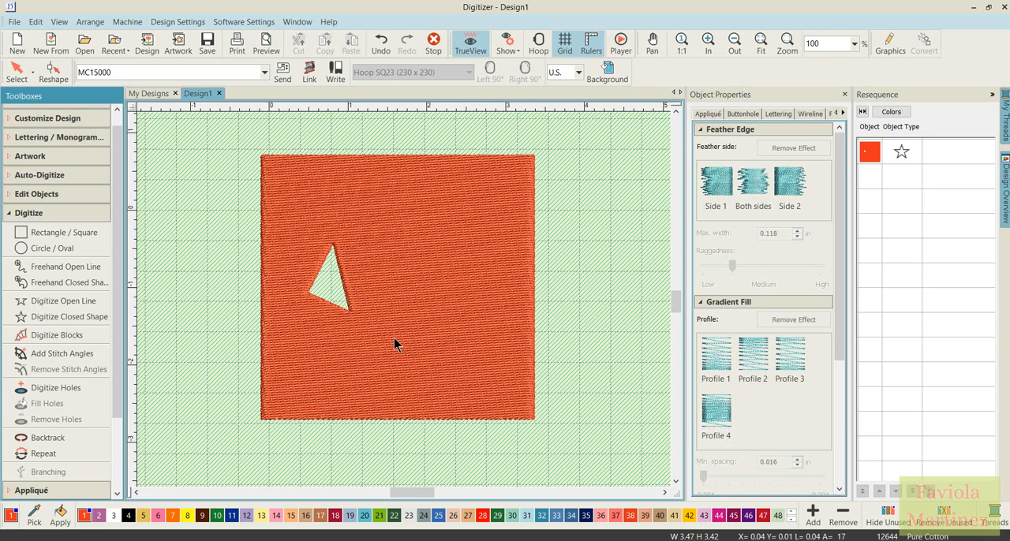
{"action": "mouse_move", "coordinate": [410, 195]}
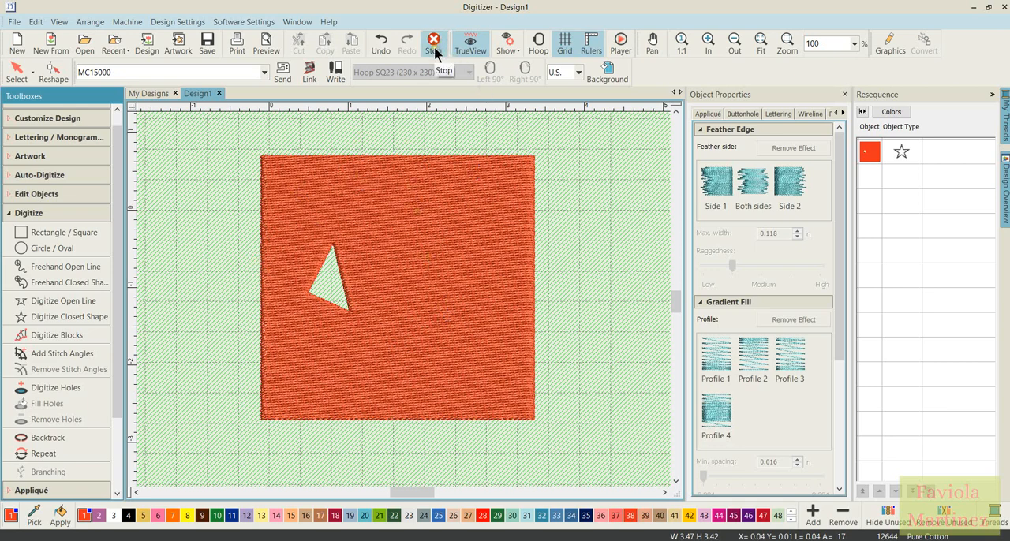
{"action": "mouse_move", "coordinate": [432, 41]}
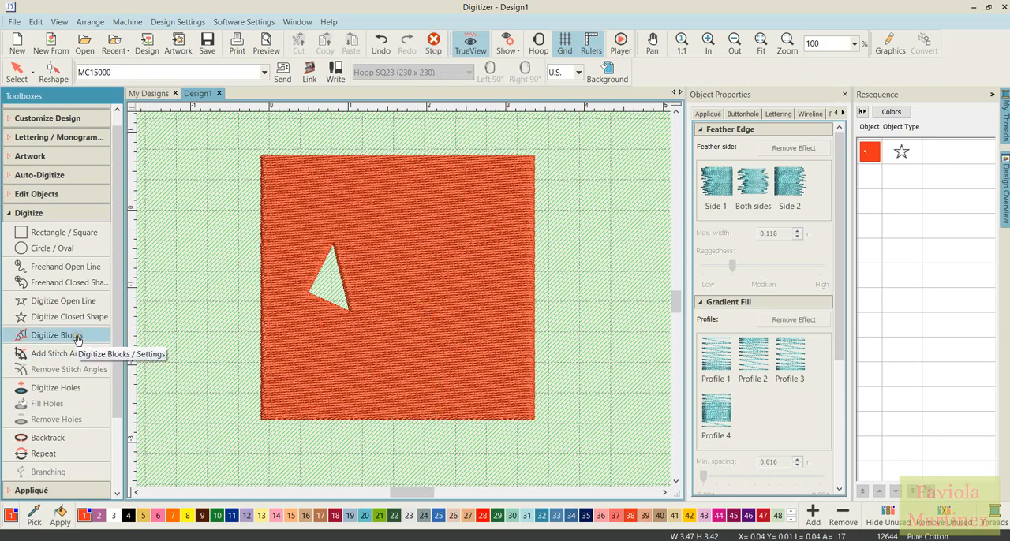
{"action": "mouse_move", "coordinate": [59, 232]}
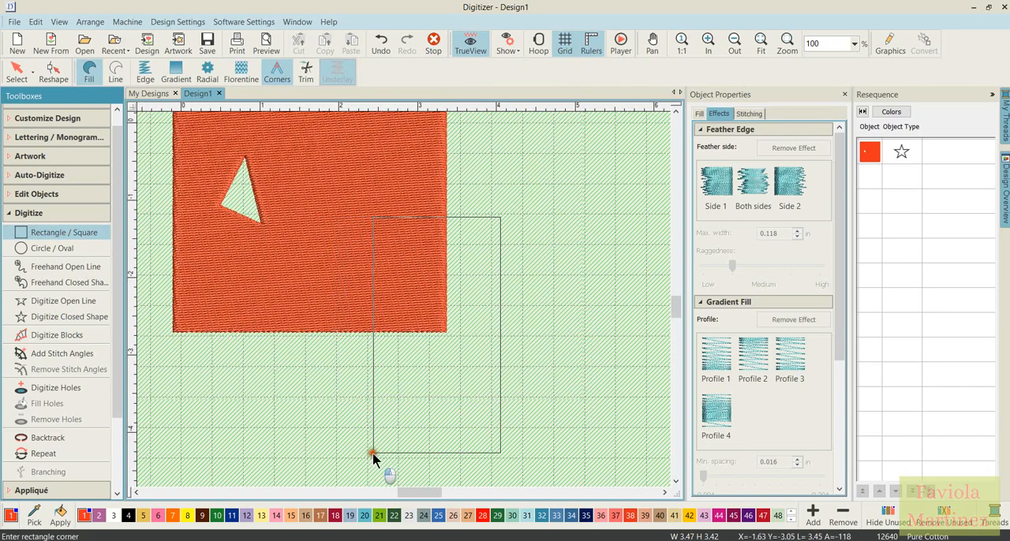
Draw a tall green rectangle overlapping the square's lower right
{"action": "left_click", "coordinate": [416, 464]}
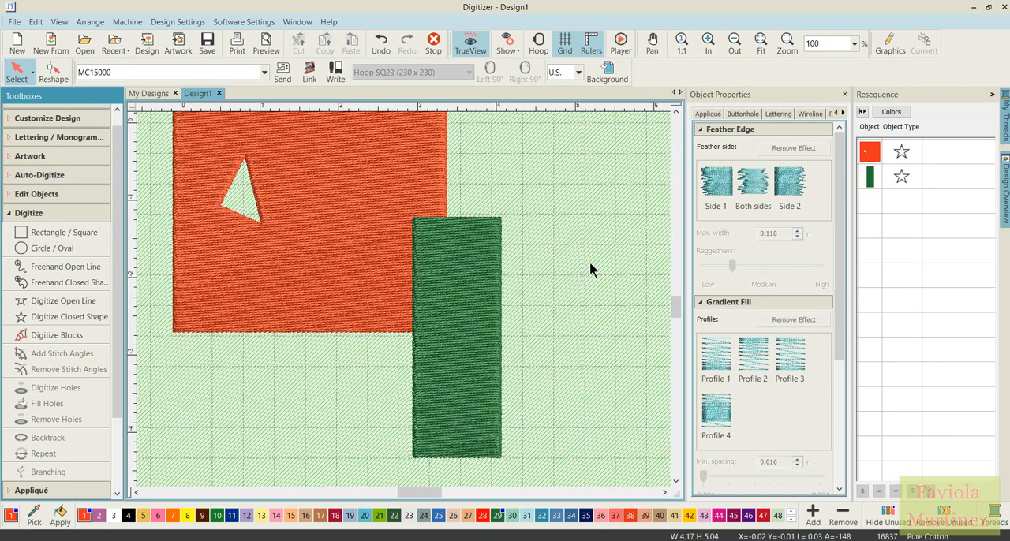
{"action": "mouse_move", "coordinate": [284, 221]}
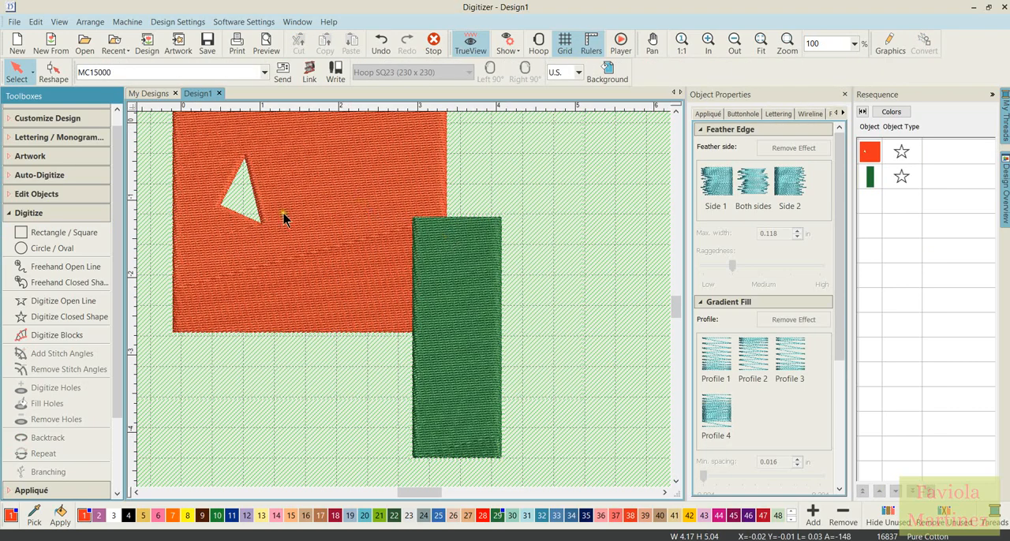
{"action": "mouse_move", "coordinate": [250, 198]}
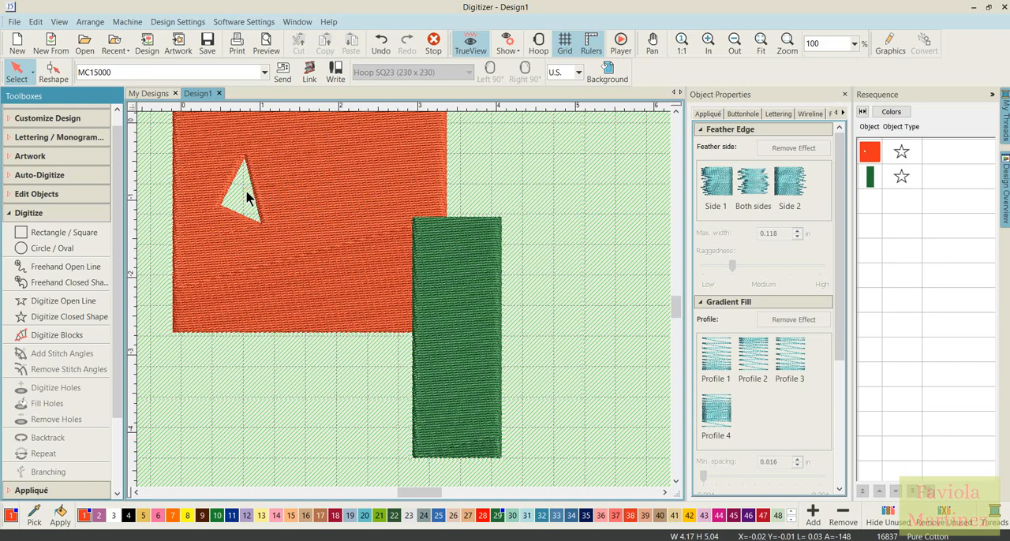
{"action": "mouse_move", "coordinate": [629, 148]}
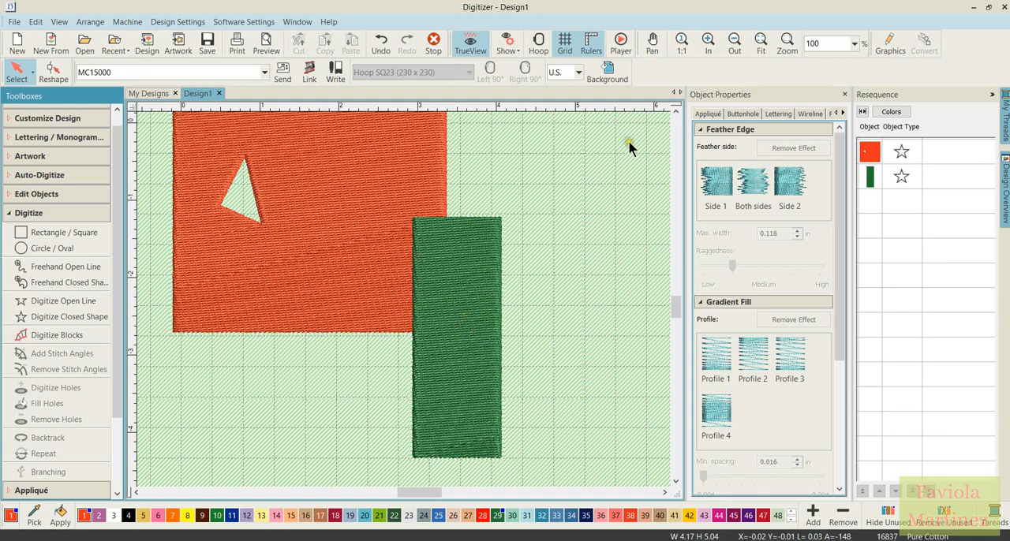
Cut a second triangular hole in the square, right of and below the first
{"action": "left_click", "coordinate": [869, 152]}
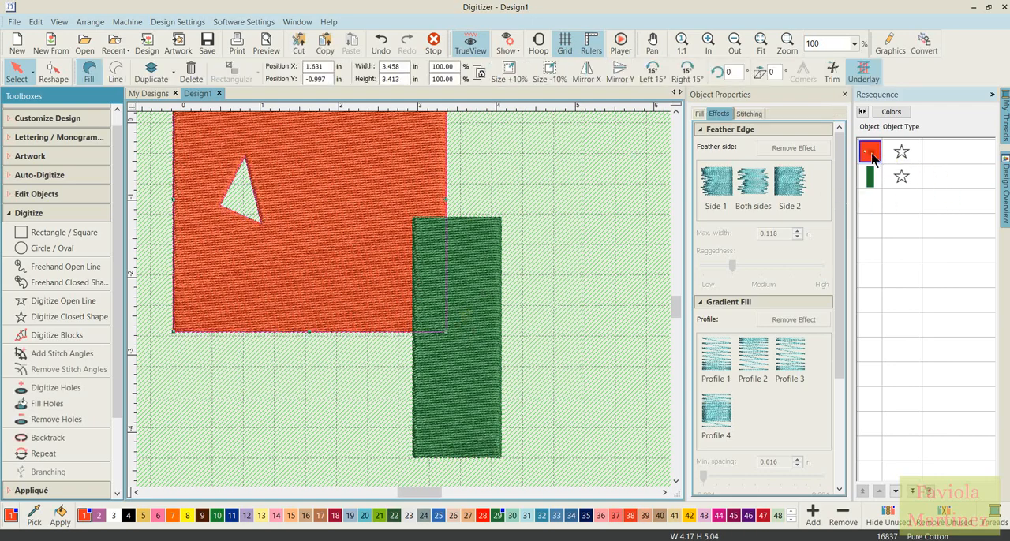
{"action": "mouse_move", "coordinate": [60, 354]}
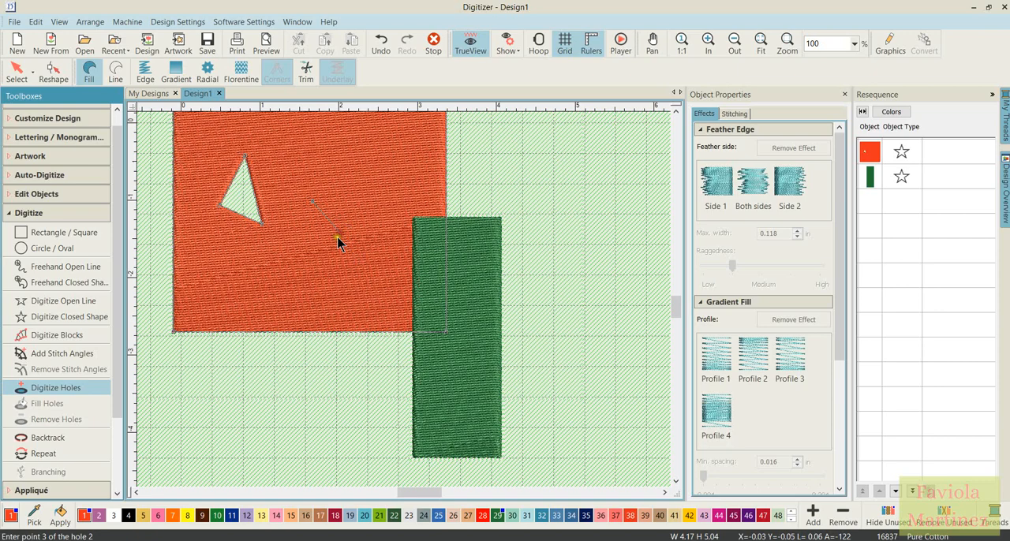
{"action": "left_click", "coordinate": [332, 235]}
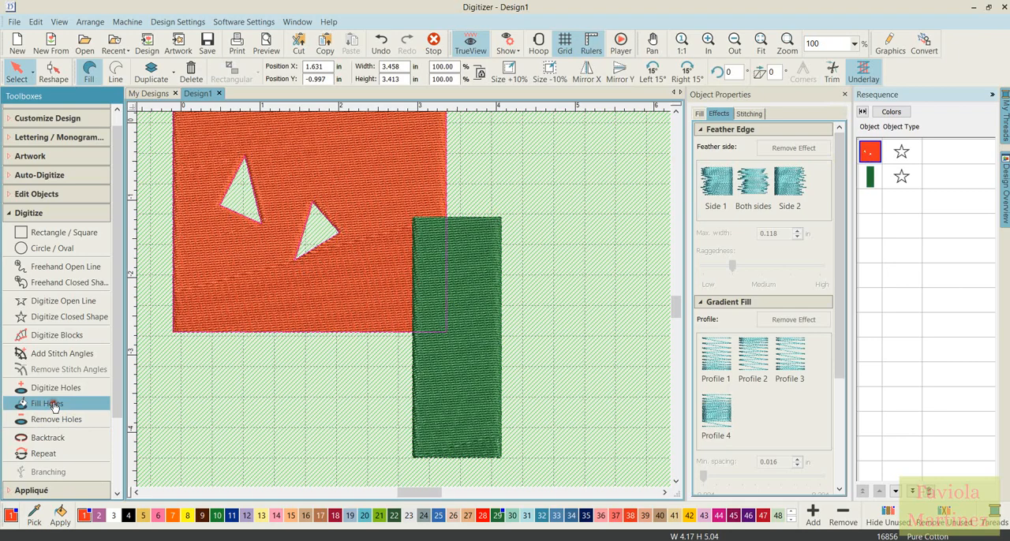
Fill both holes with new triangle objects using Fill Holes at 0.020 in underlap
{"action": "left_click", "coordinate": [47, 404]}
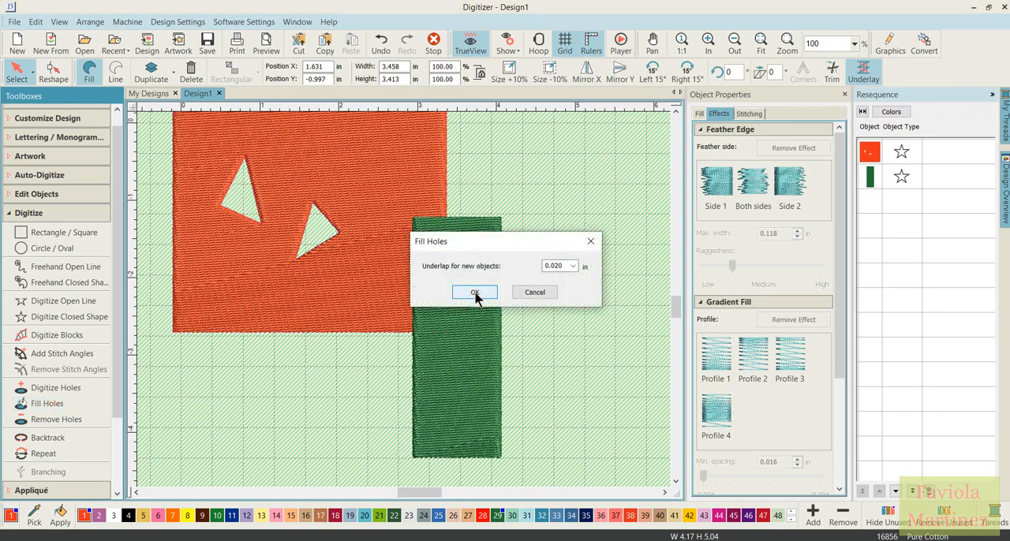
{"action": "mouse_move", "coordinate": [503, 298]}
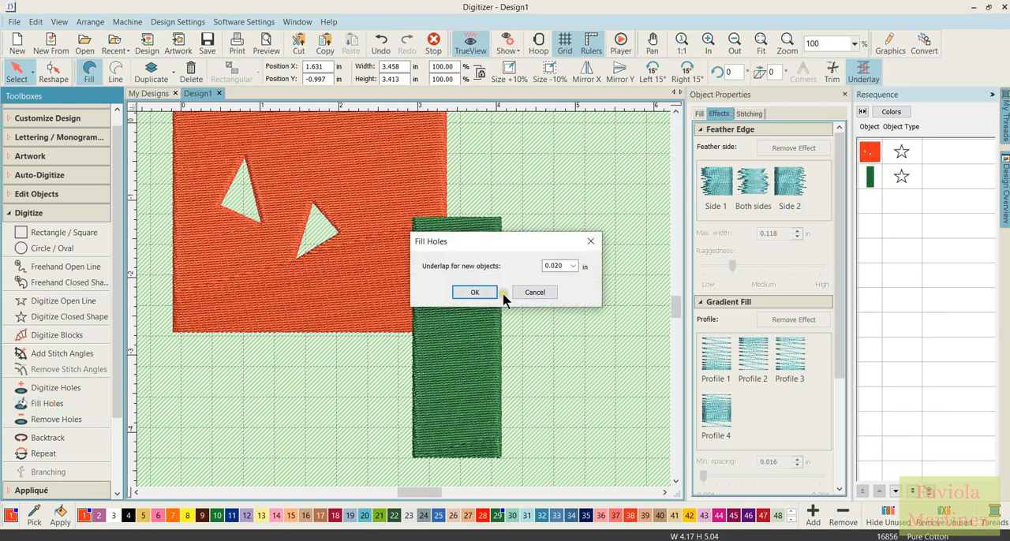
{"action": "mouse_move", "coordinate": [473, 292]}
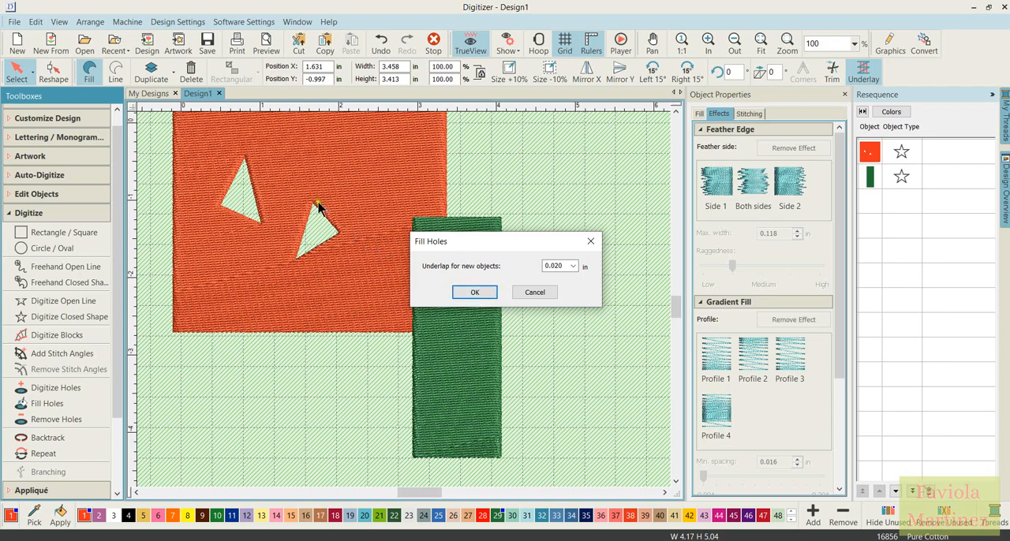
{"action": "mouse_move", "coordinate": [314, 259]}
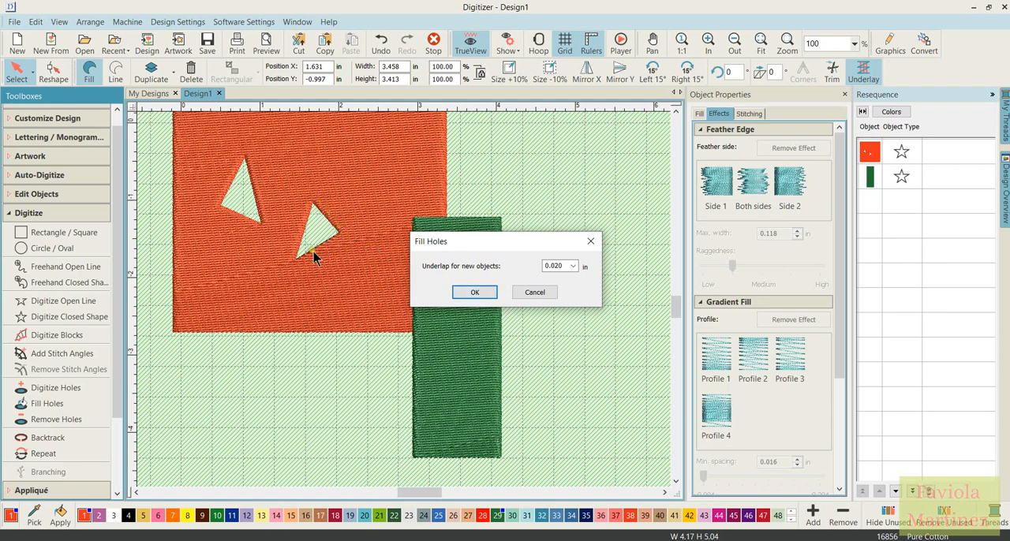
{"action": "mouse_move", "coordinate": [313, 207]}
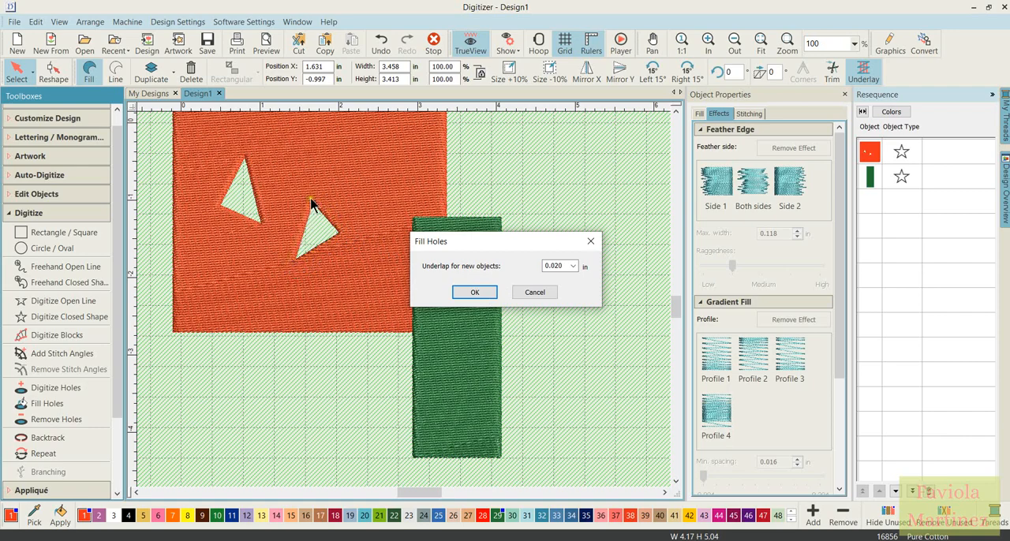
{"action": "mouse_move", "coordinate": [301, 268]}
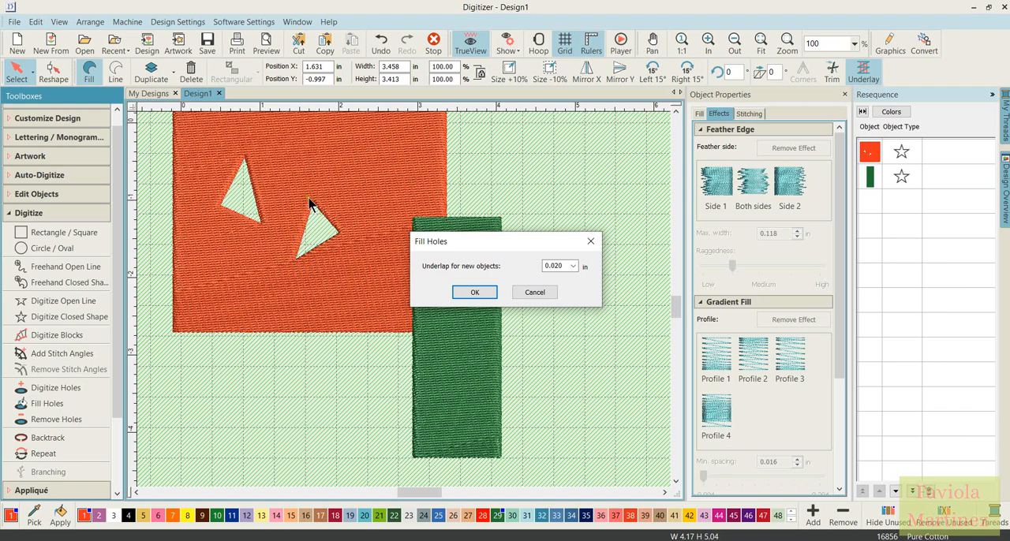
{"action": "mouse_move", "coordinate": [347, 240]}
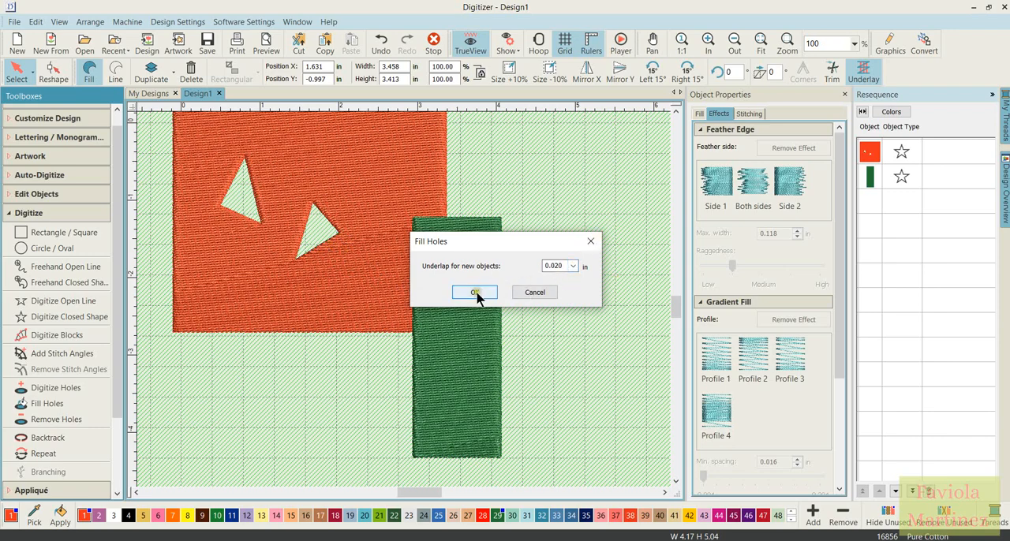
{"action": "left_click", "coordinate": [473, 292]}
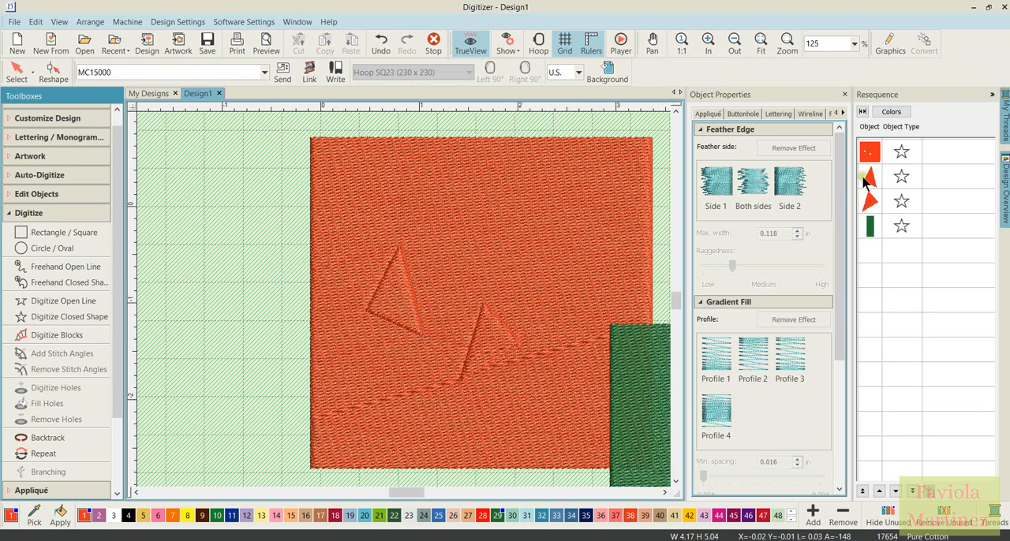
Colour the triangles light blue and yellow, give the yellow one an Embossed fill and move it aside
{"action": "left_click", "coordinate": [868, 176]}
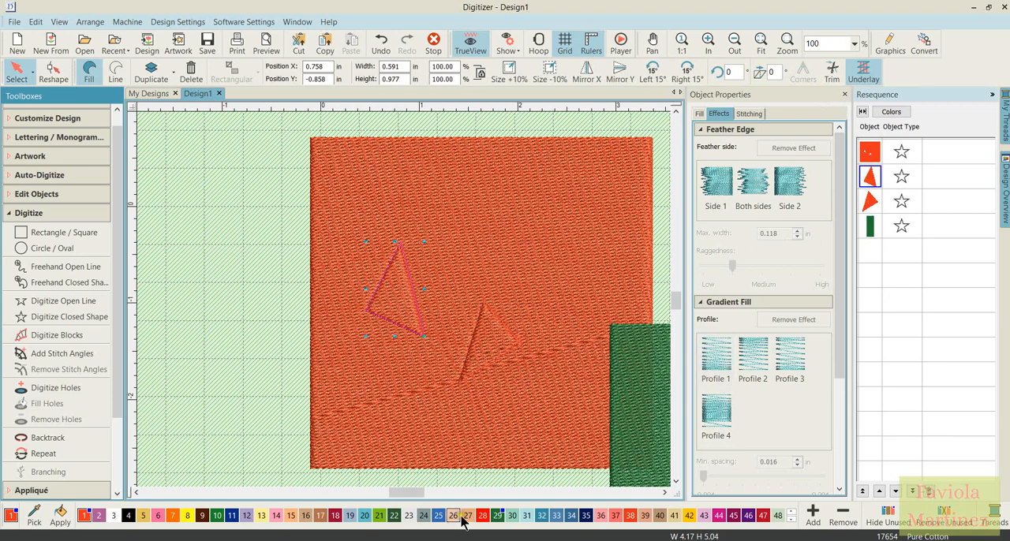
{"action": "left_click", "coordinate": [868, 177]}
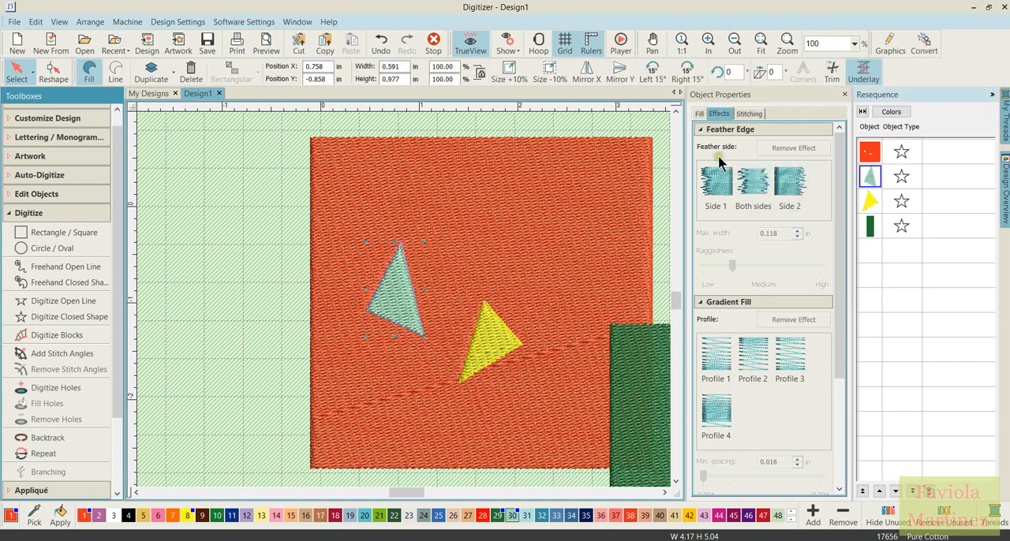
{"action": "left_click", "coordinate": [697, 113]}
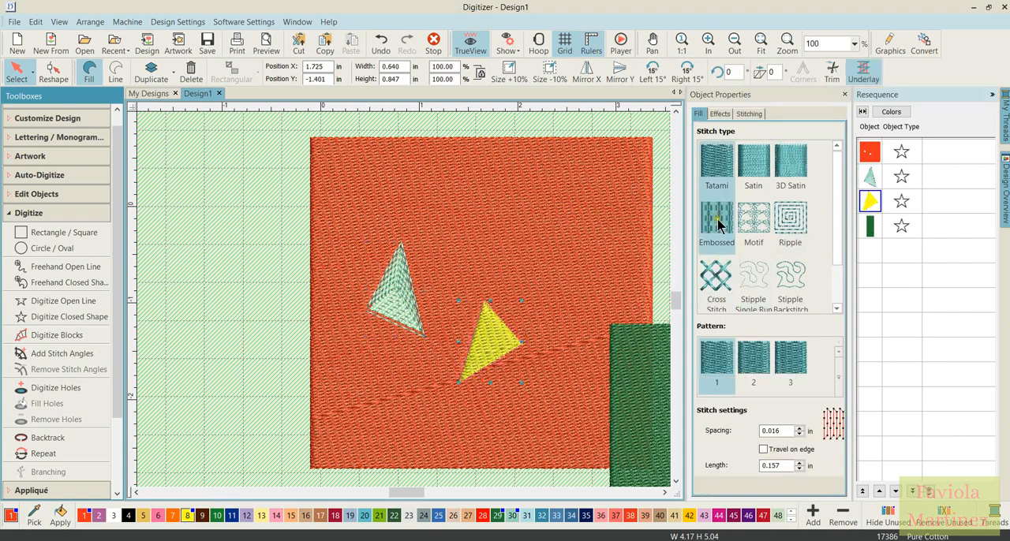
{"action": "left_click", "coordinate": [717, 218]}
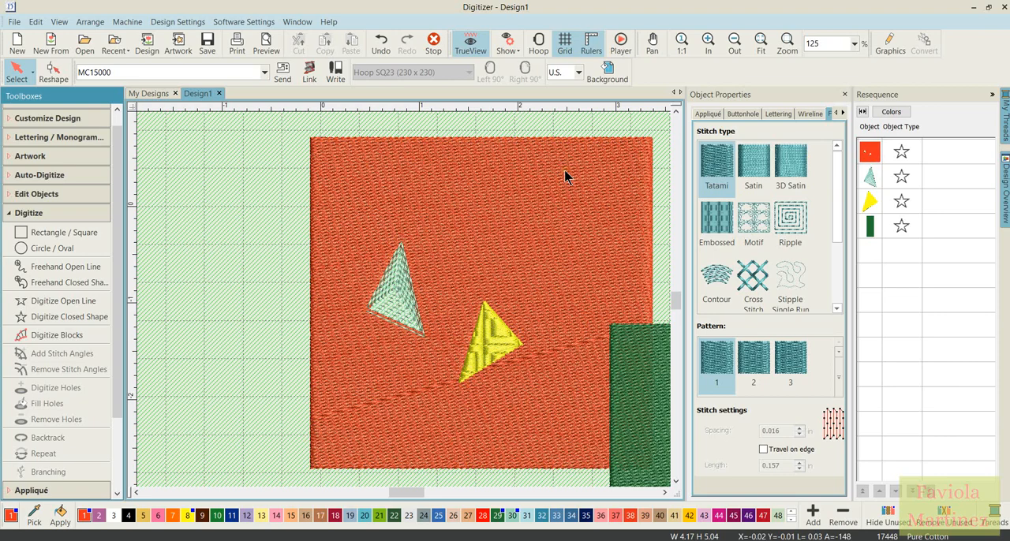
{"action": "mouse_move", "coordinate": [539, 320]}
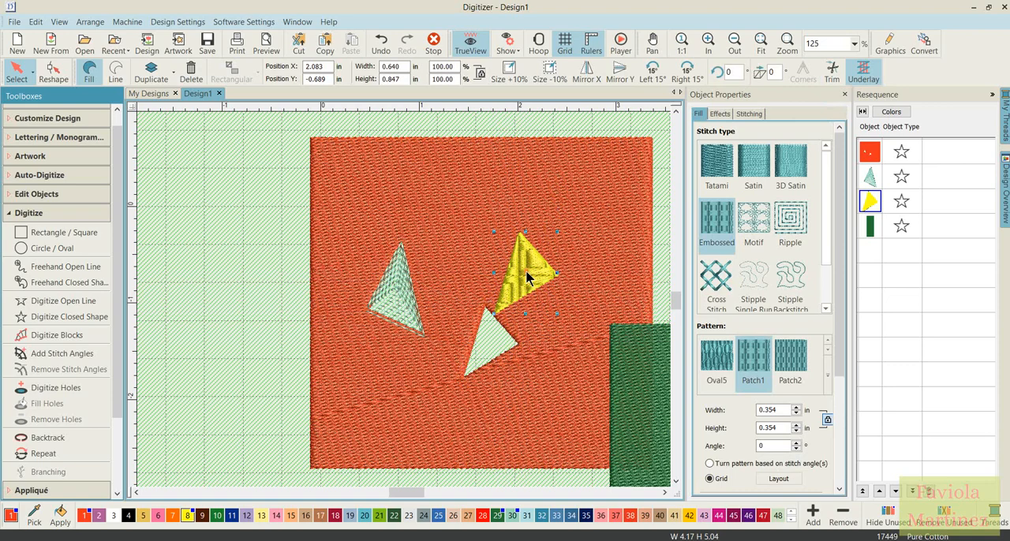
{"action": "left_click_drag", "start_coordinate": [524, 271], "coordinate": [550, 261]}
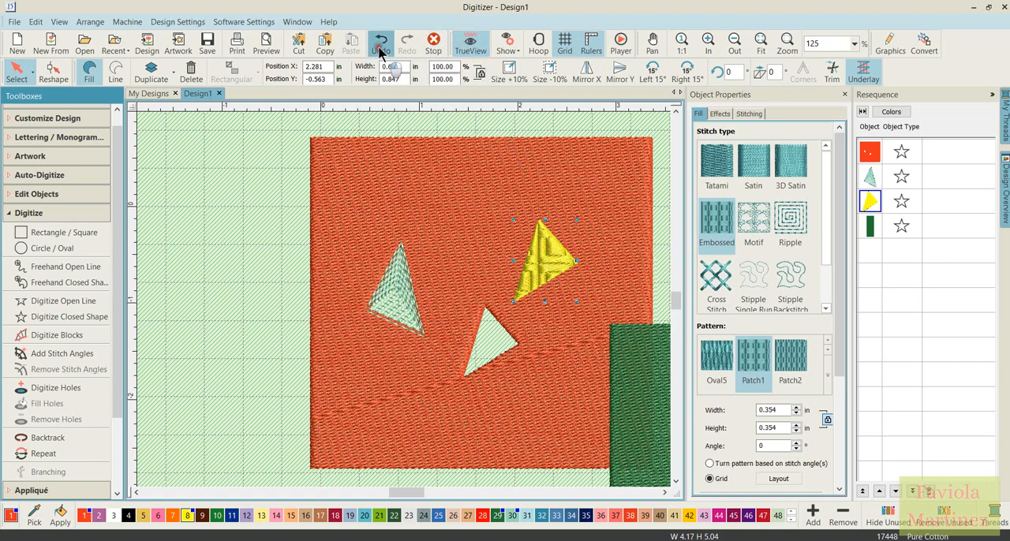
Undo the yellow triangle's move so it sits back over its hole
{"action": "left_click", "coordinate": [379, 42]}
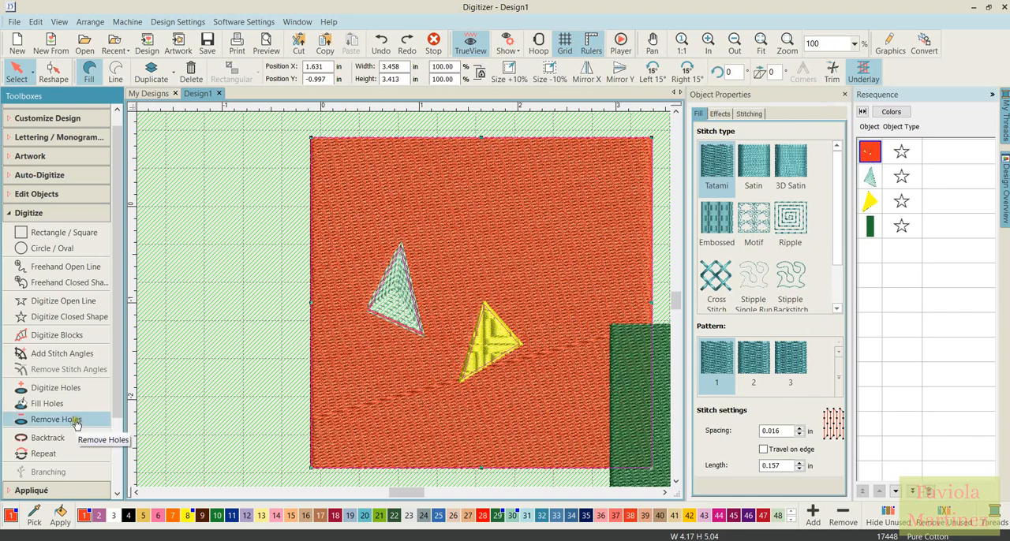
{"action": "mouse_move", "coordinate": [55, 419]}
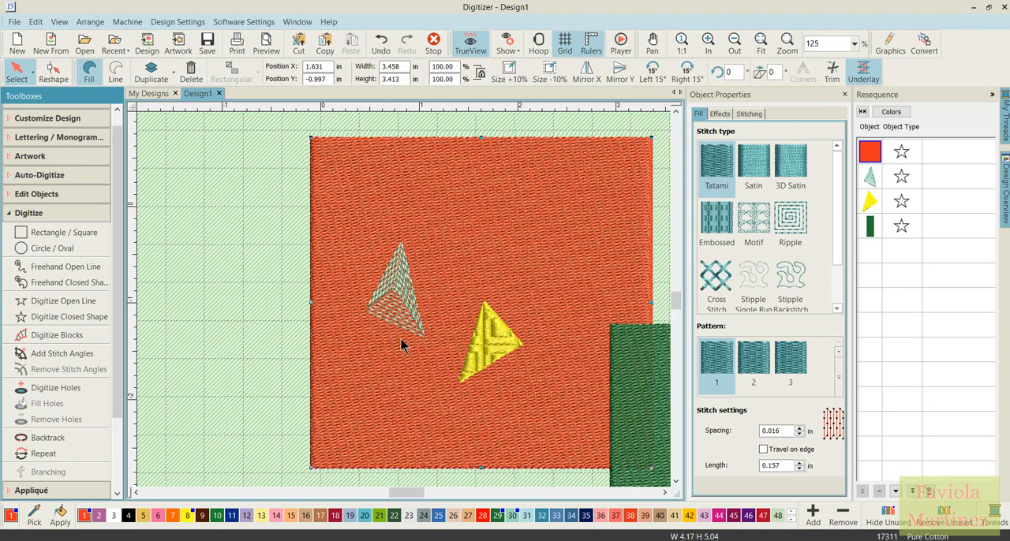
{"action": "mouse_move", "coordinate": [414, 313]}
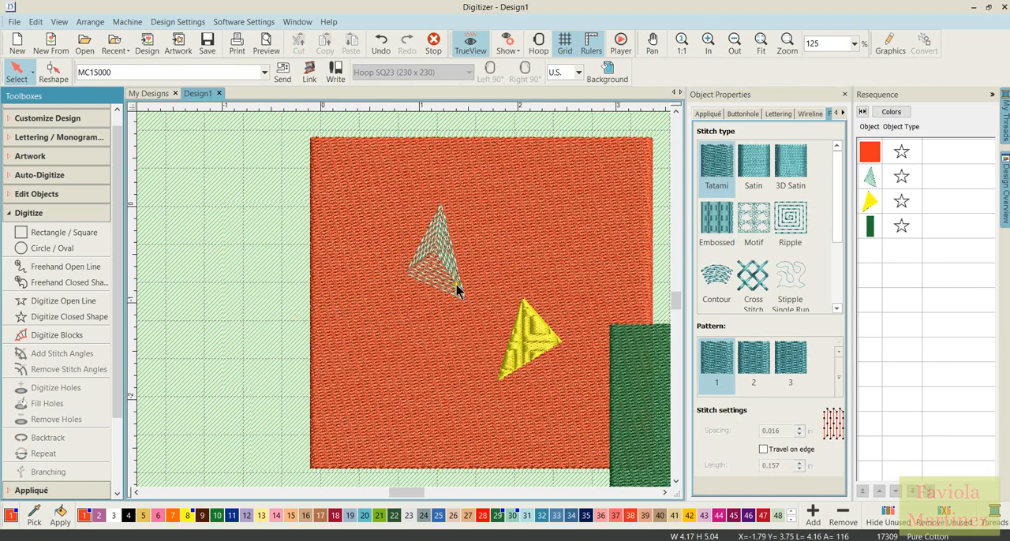
{"action": "mouse_move", "coordinate": [529, 231]}
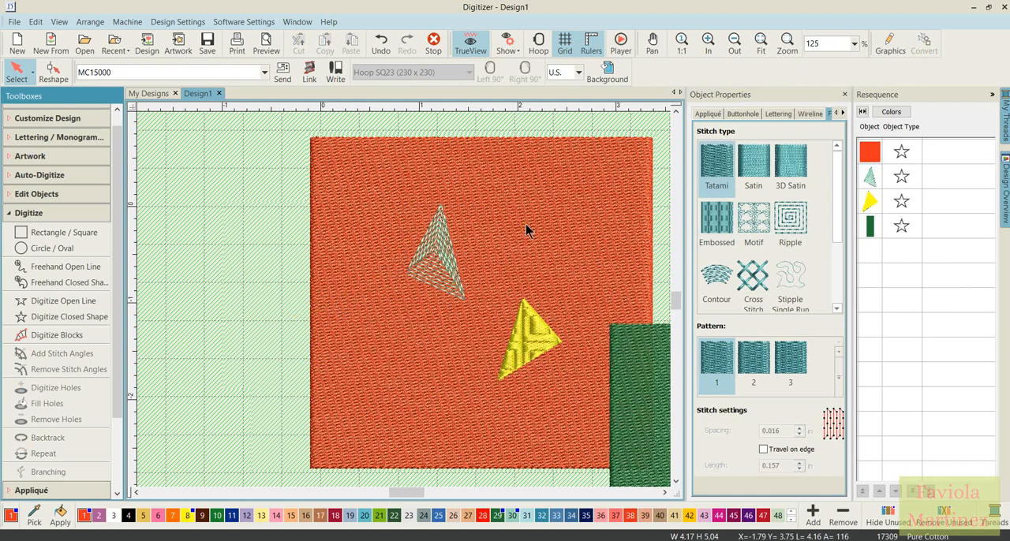
Reposition the square and green rectangle to overlap, and move the yellow triangle back onto the square
{"action": "left_click", "coordinate": [521, 339]}
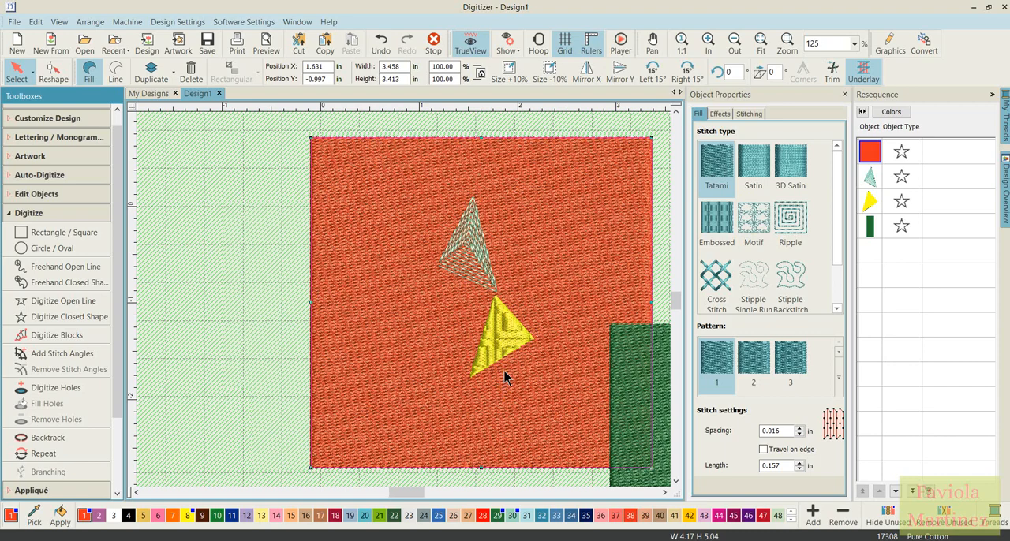
{"action": "mouse_move", "coordinate": [541, 355]}
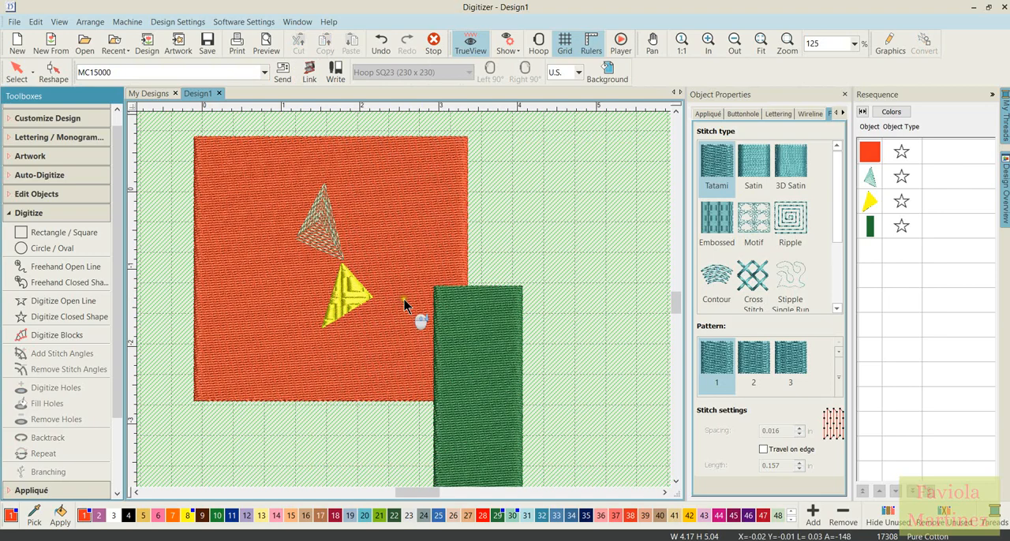
{"action": "left_click", "coordinate": [328, 224]}
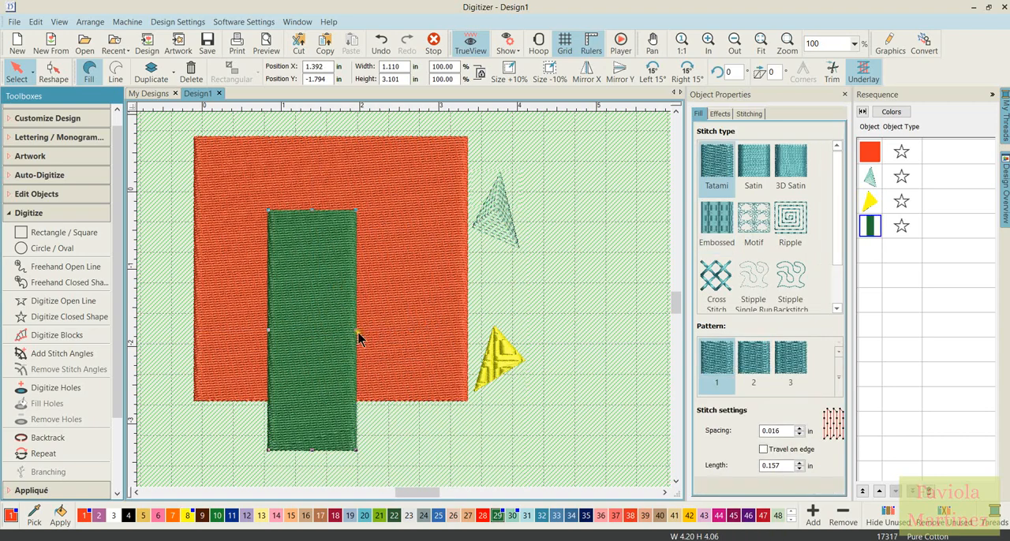
{"action": "mouse_move", "coordinate": [344, 333]}
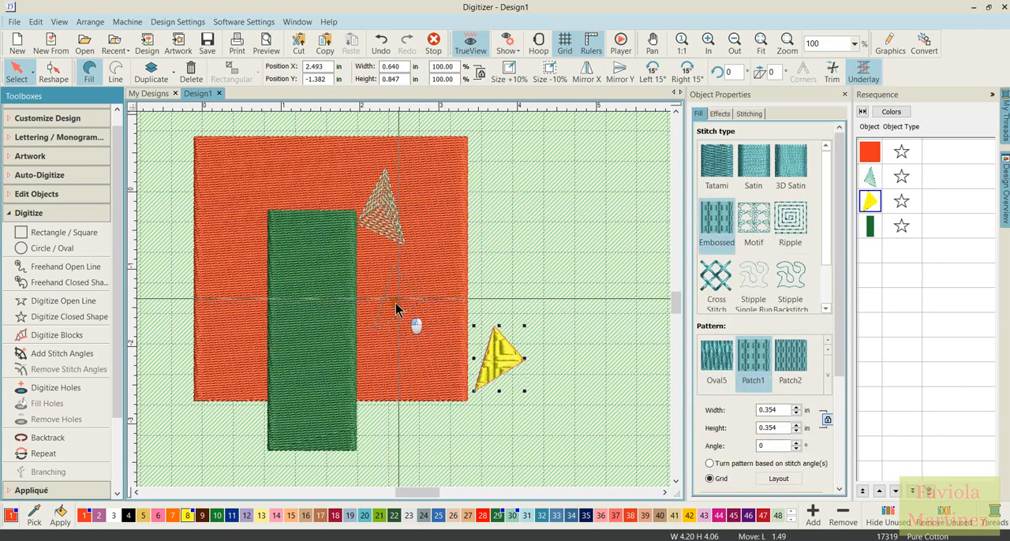
{"action": "left_click_drag", "start_coordinate": [497, 360], "coordinate": [391, 284]}
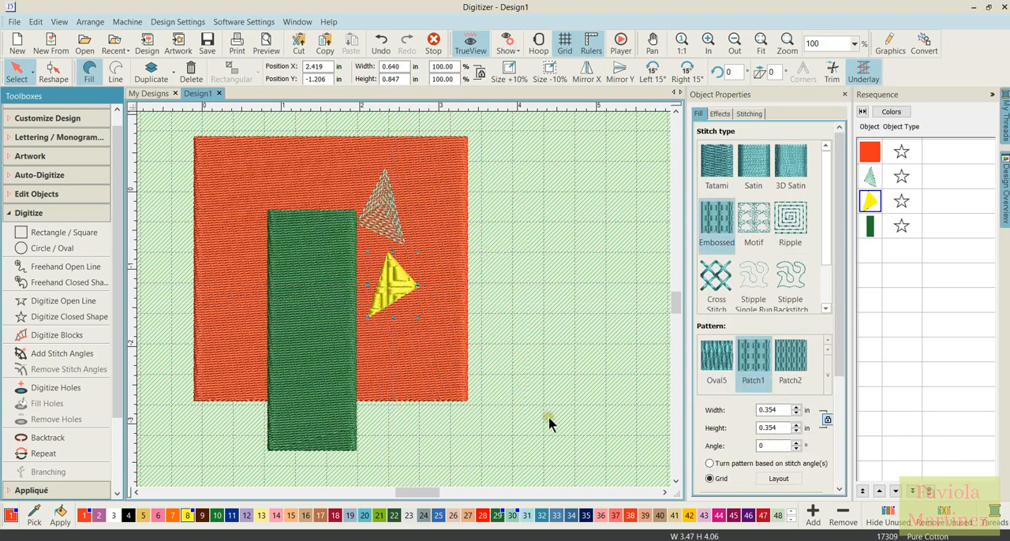